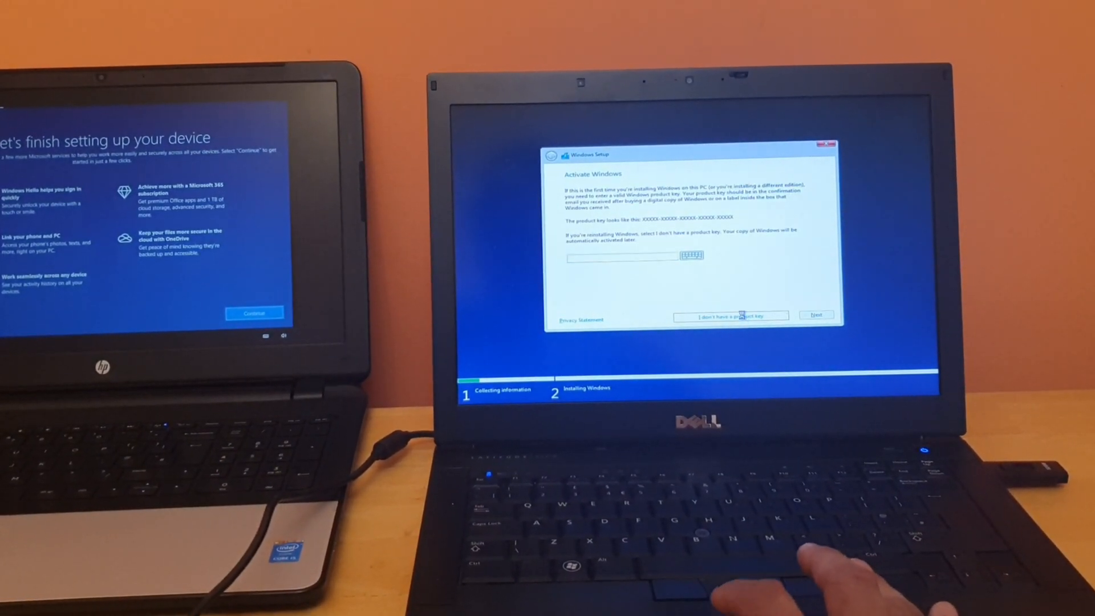
- Continue Windows Setup by choosing 'I don't have a product key'
left_click(733, 316)
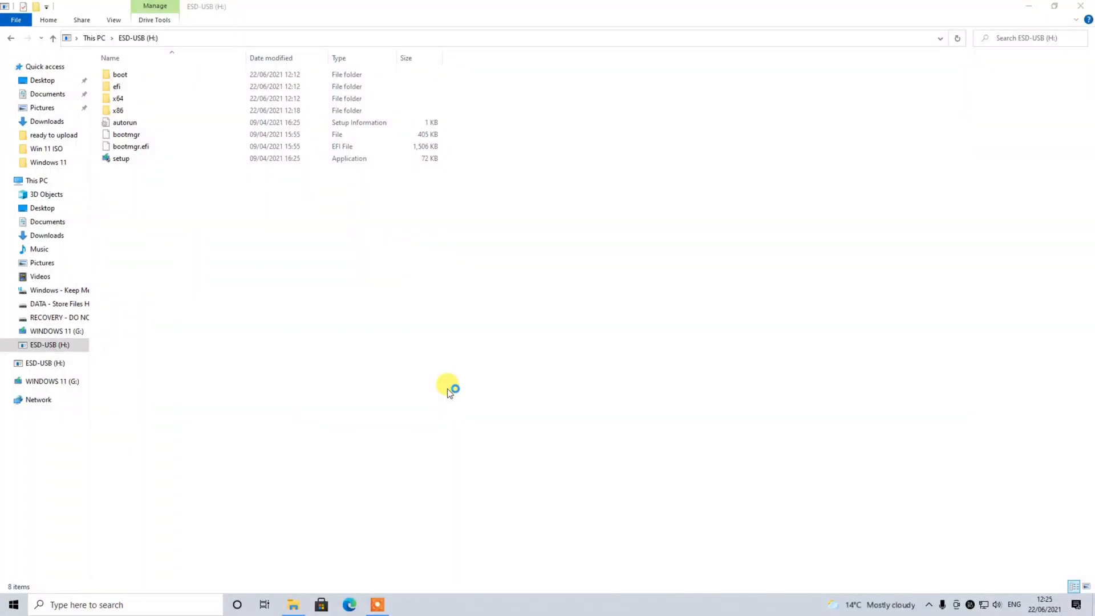
- Launch Rufus and select the Windows 11 ISO as the disc image to write
left_click(375, 605)
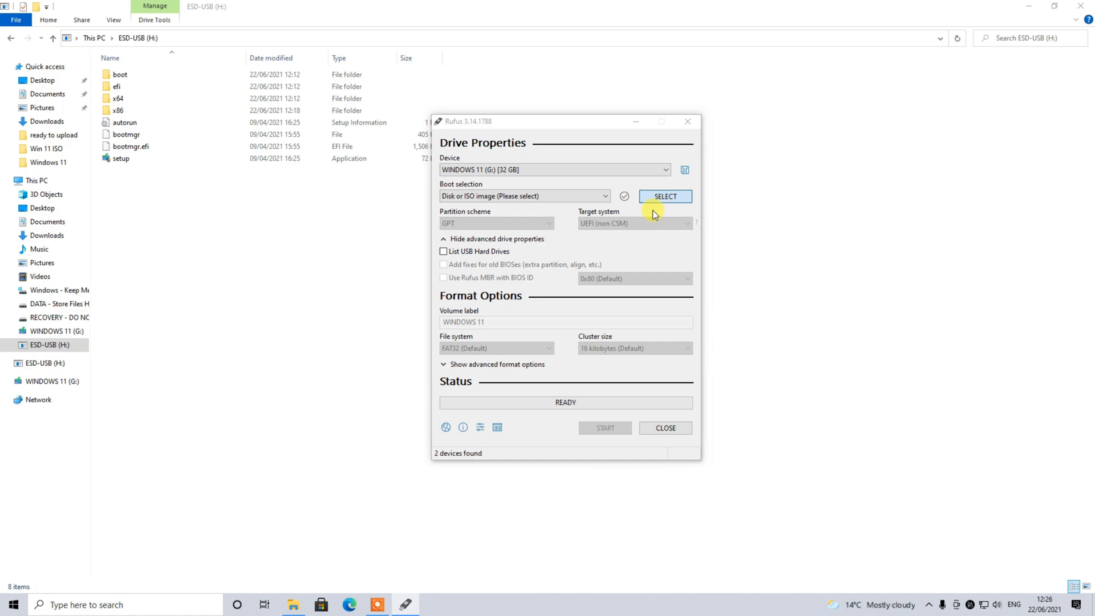
left_click(666, 196)
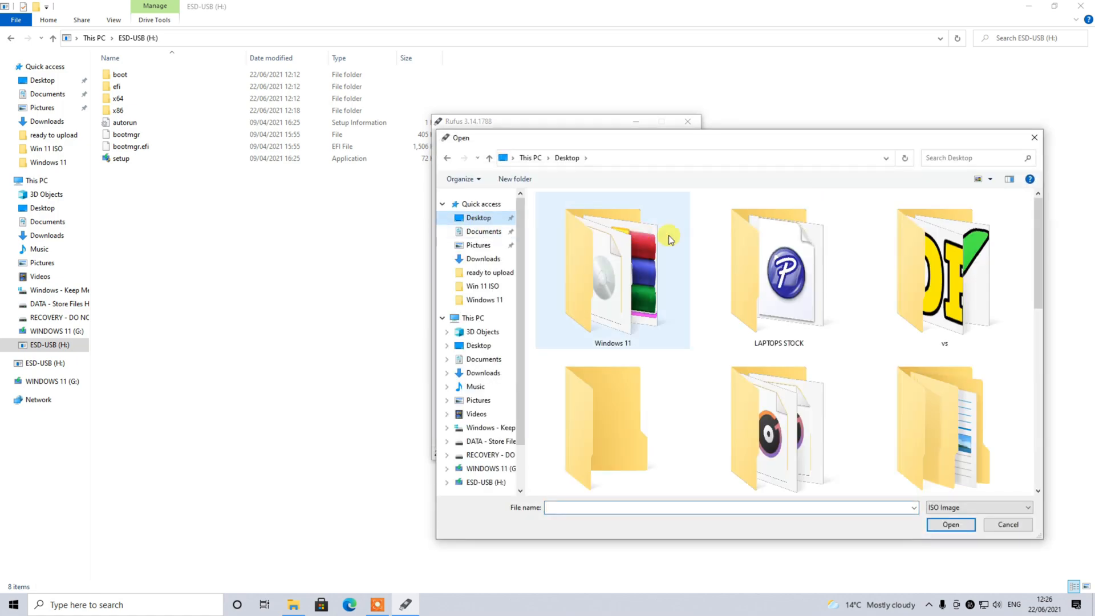
double_click(613, 271)
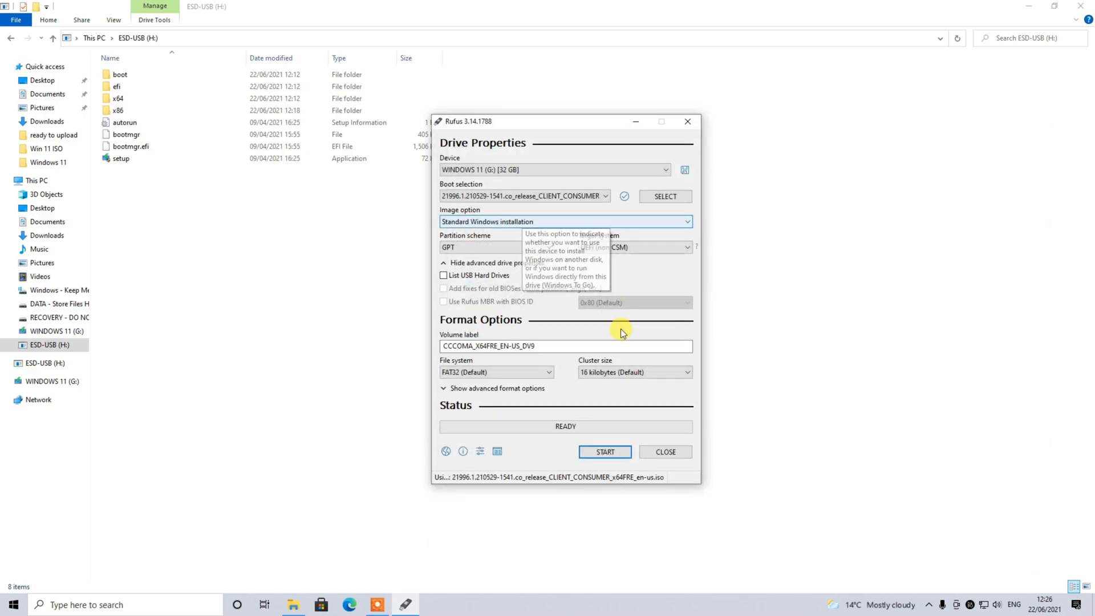
- Set partition scheme to MBR, label the volume 'Windows 11 for 32 & 64Bit' and show advanced format options
left_click(497, 246)
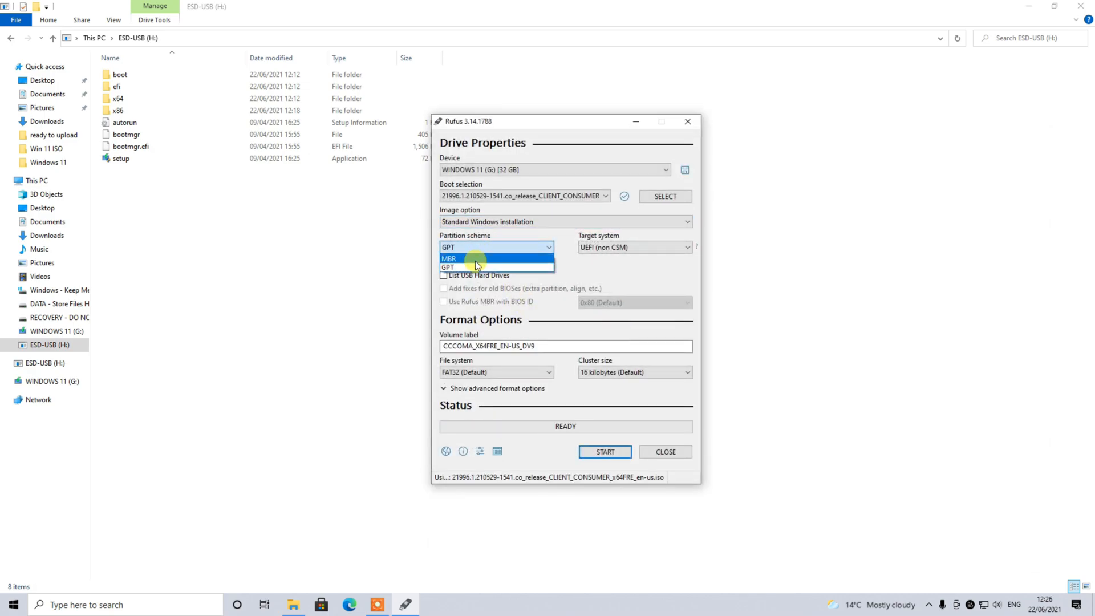
left_click(449, 258)
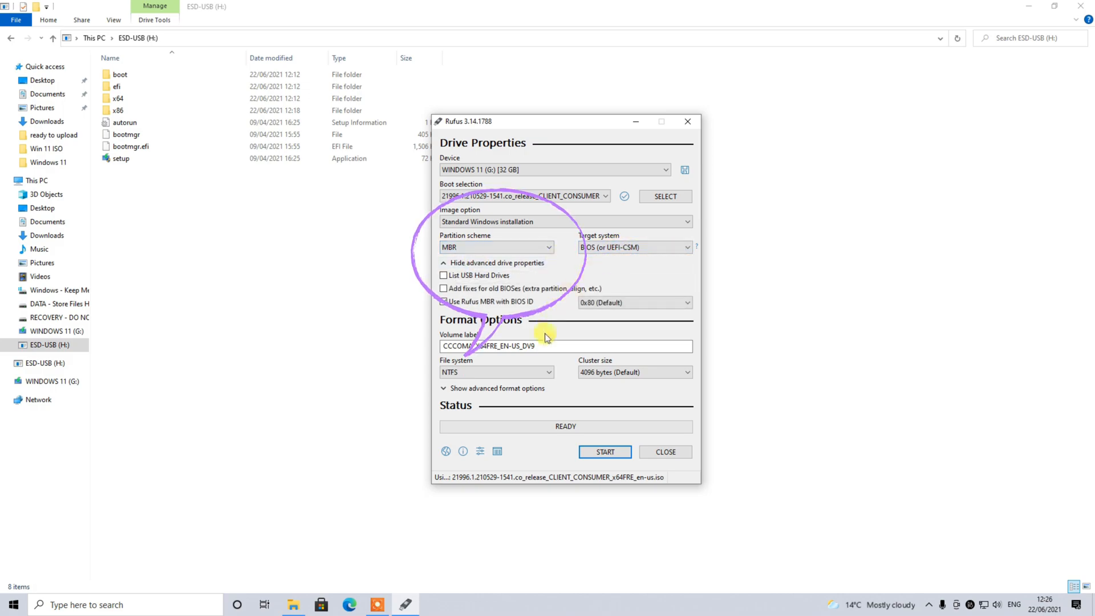
left_click(543, 347)
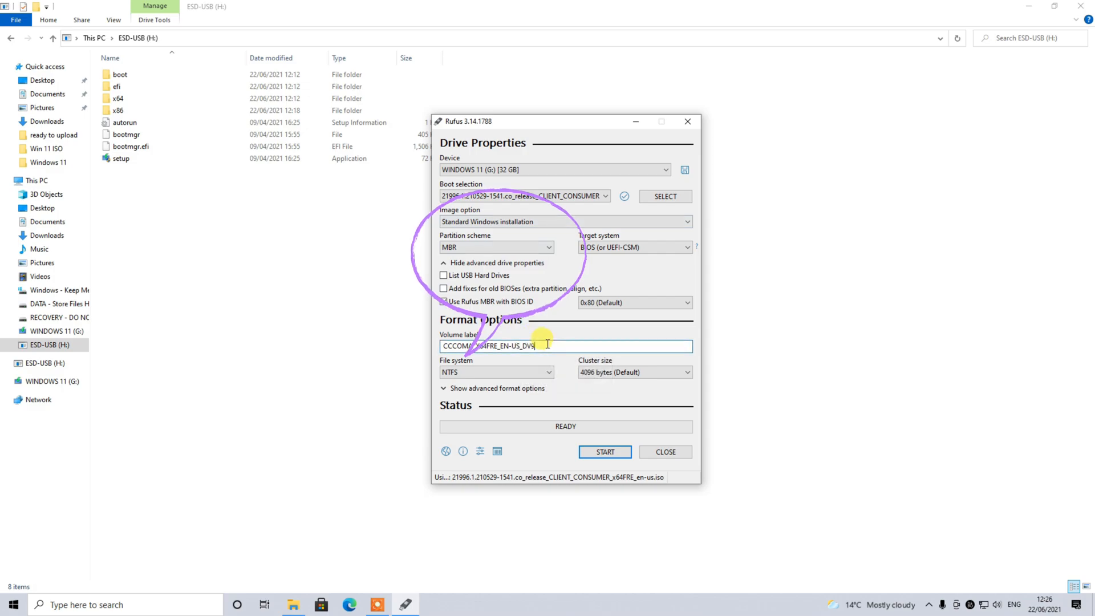
type("Windows 11 for 32 & 64Bi")
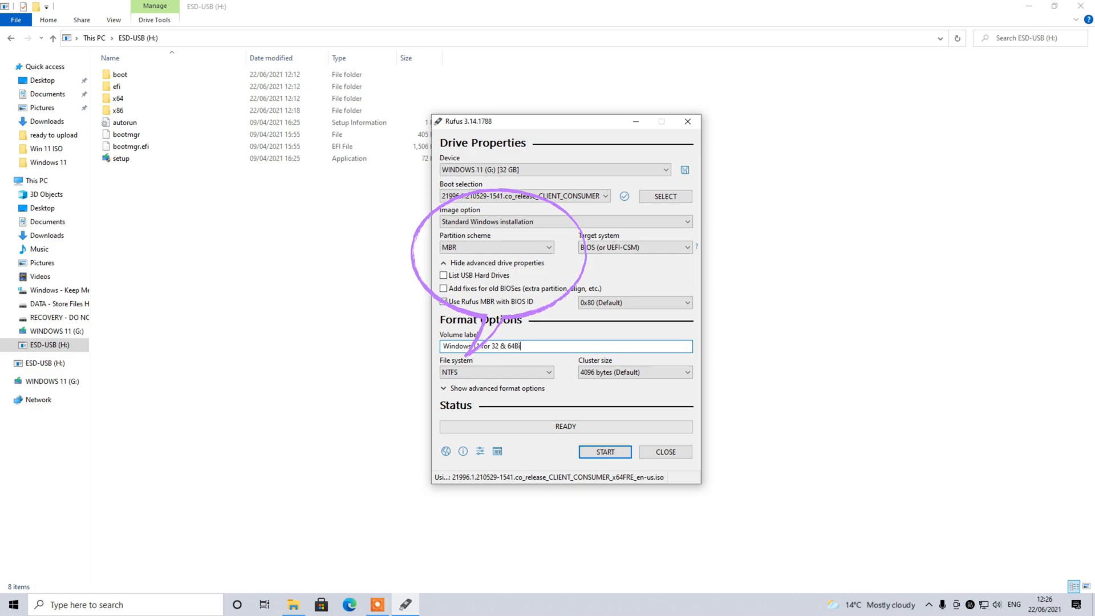
mouse_move(612, 459)
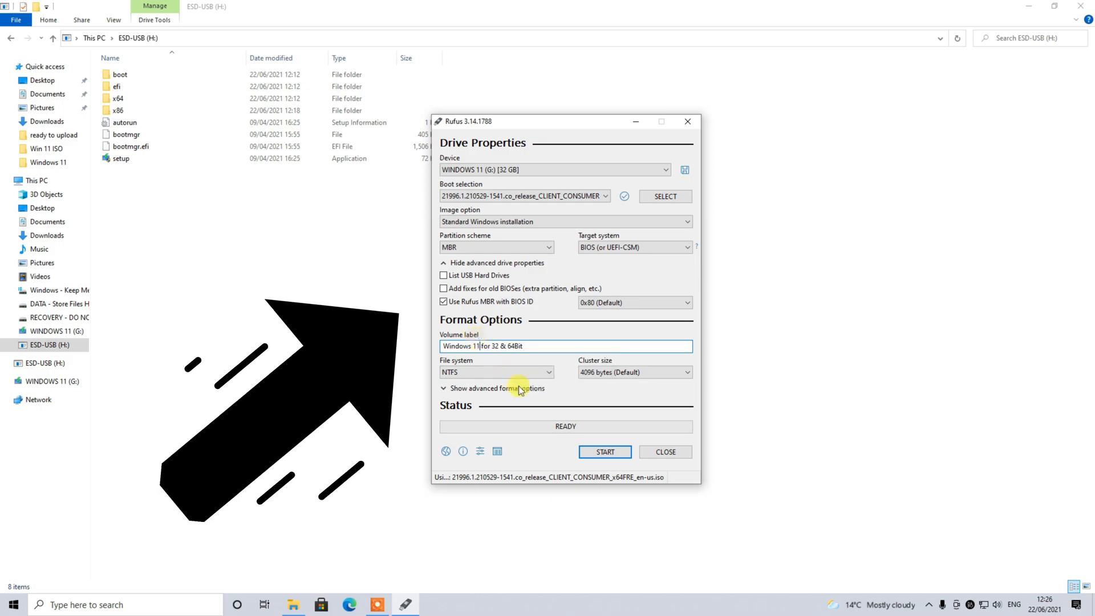
left_click(604, 452)
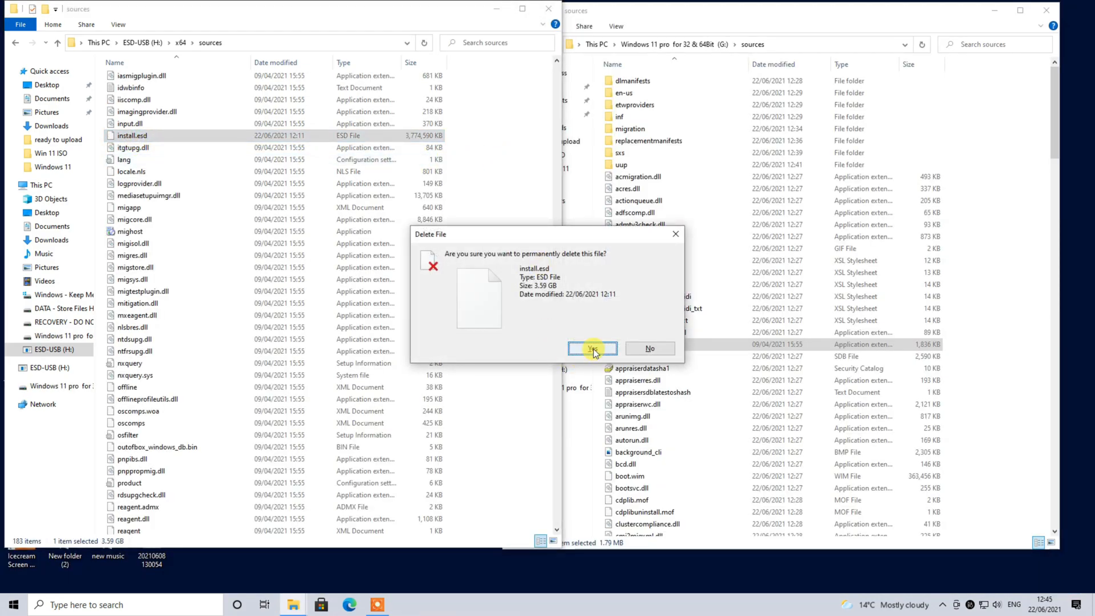
- Permanently delete install.esd, then copy the sources files replacing same-named ones in the destination
left_click(593, 348)
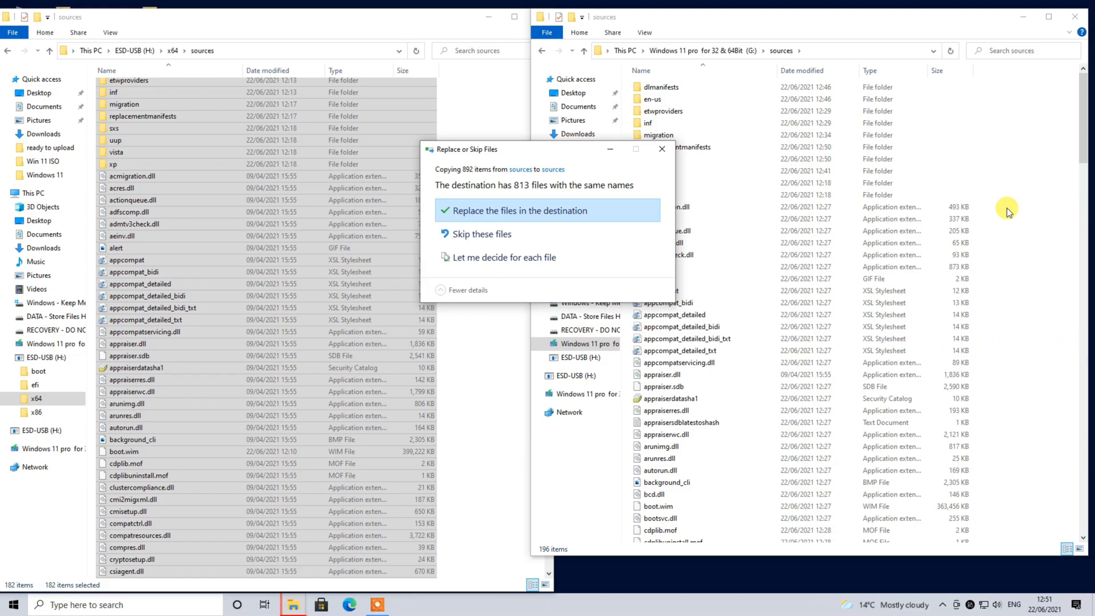
left_click(548, 209)
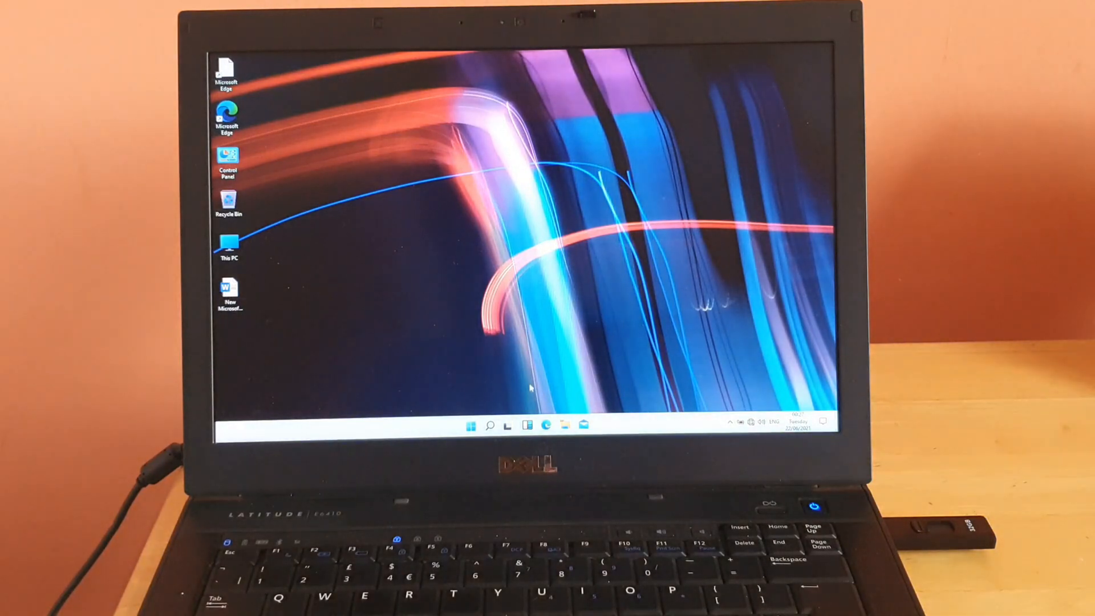
left_click(471, 425)
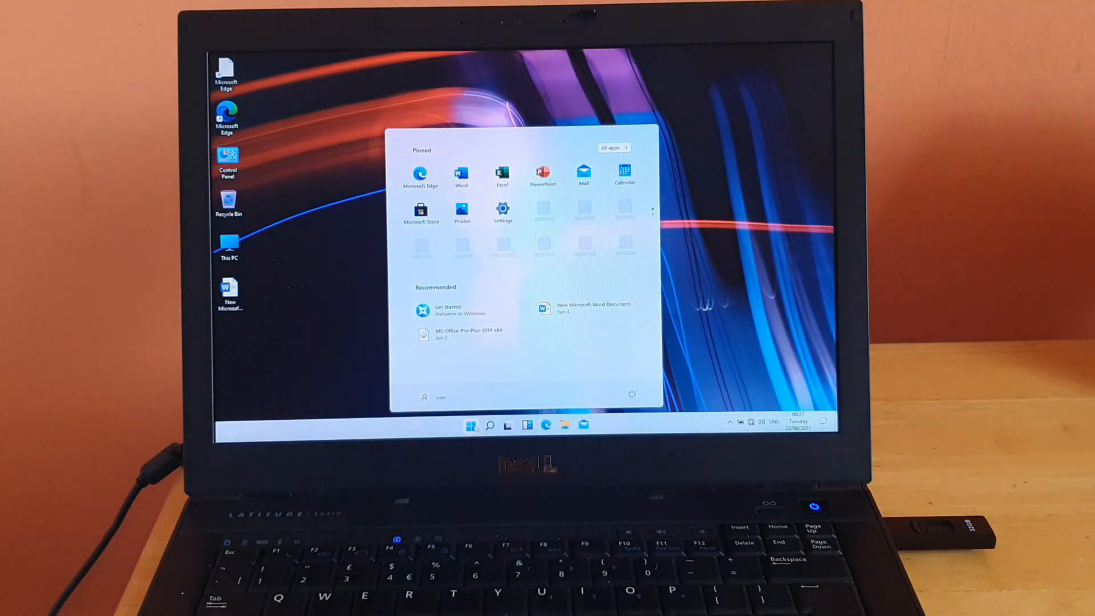
left_click(472, 426)
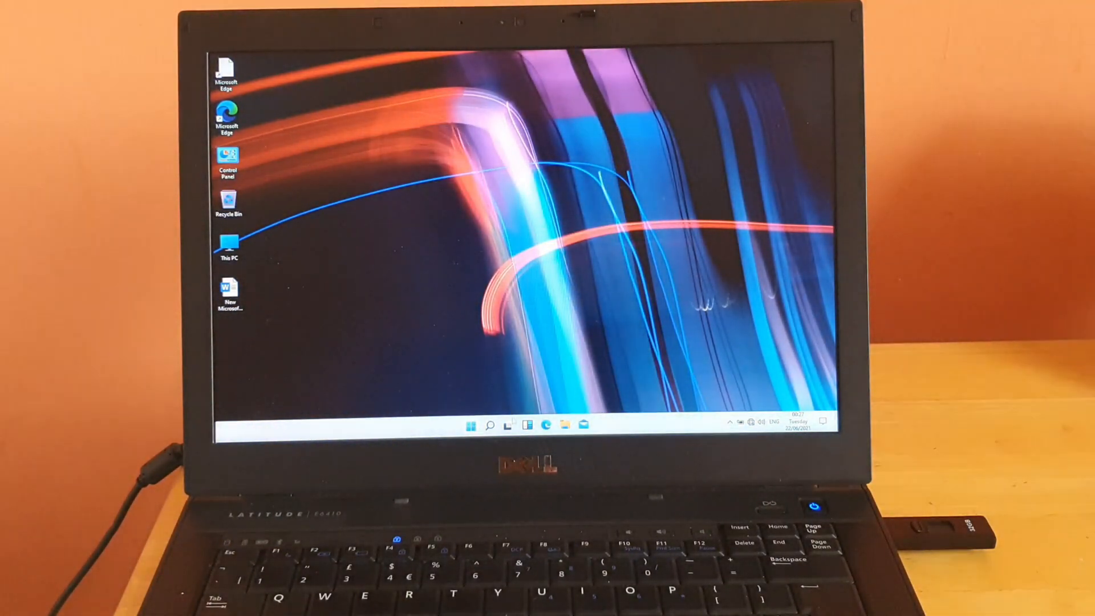